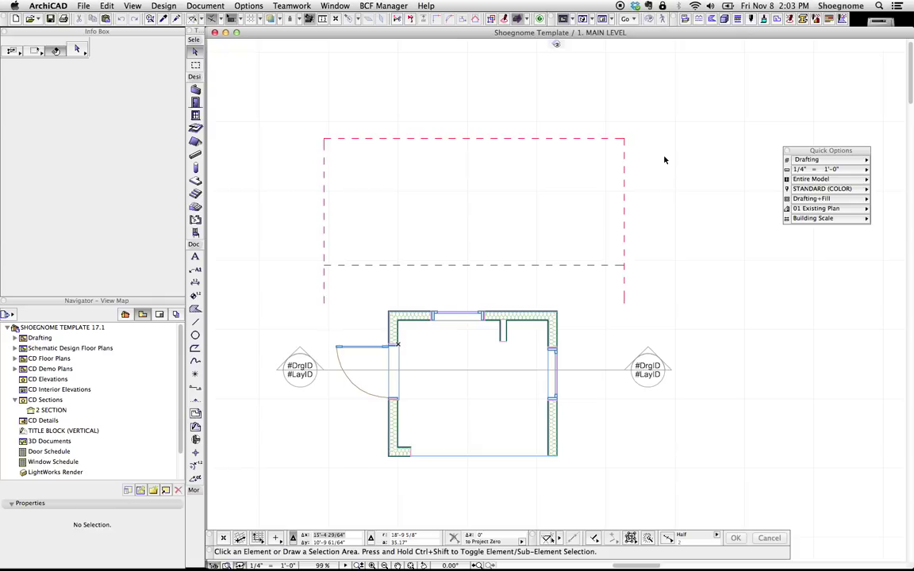
{"action": "mouse_move", "coordinate": [634, 194]}
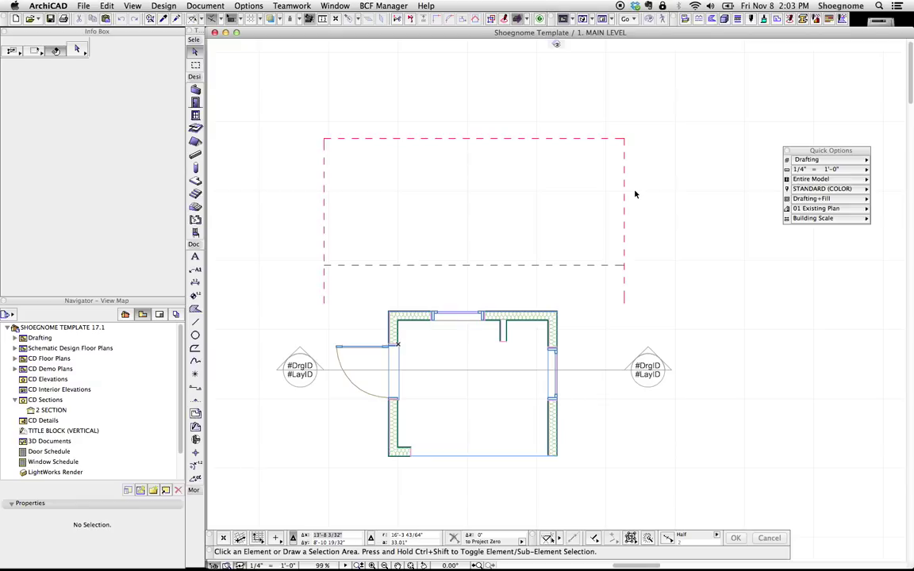
{"action": "mouse_move", "coordinate": [731, 40]}
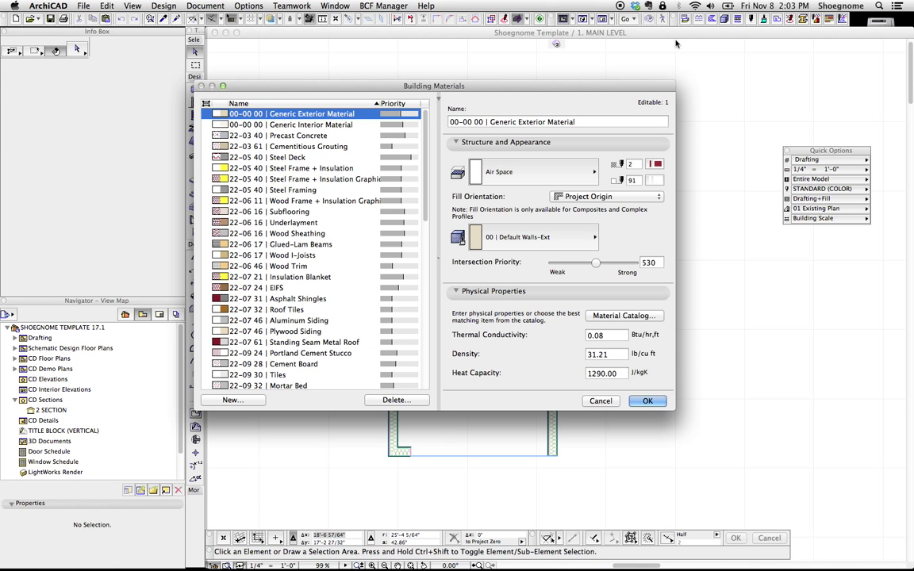
Display the 41-30 10 | Marble material's fill, surface and physical properties in Building Materials.
{"action": "scroll", "scroll_direction": "down", "scroll_amount": 3}
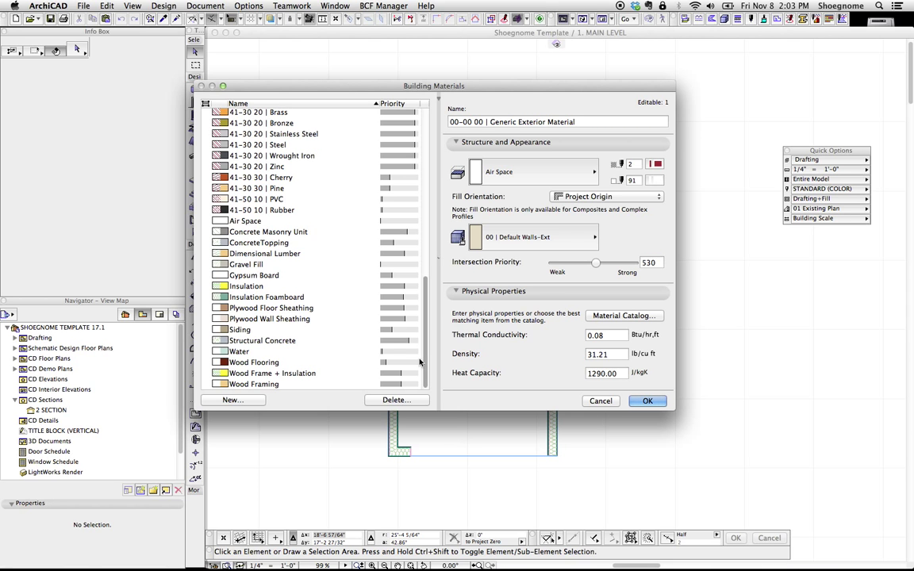
{"action": "left_click_drag", "start_coordinate": [434, 86], "coordinate": [485, 86]}
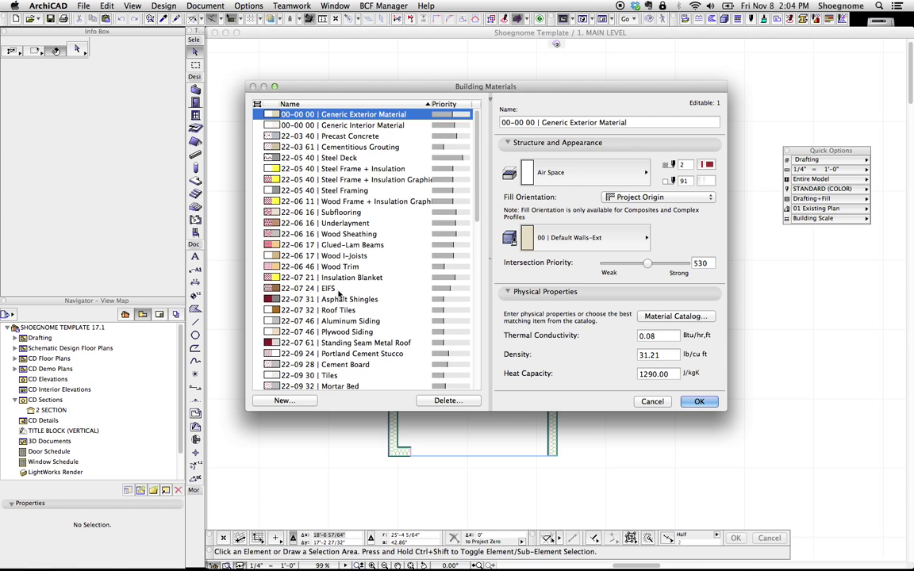
{"action": "mouse_move", "coordinate": [322, 161]}
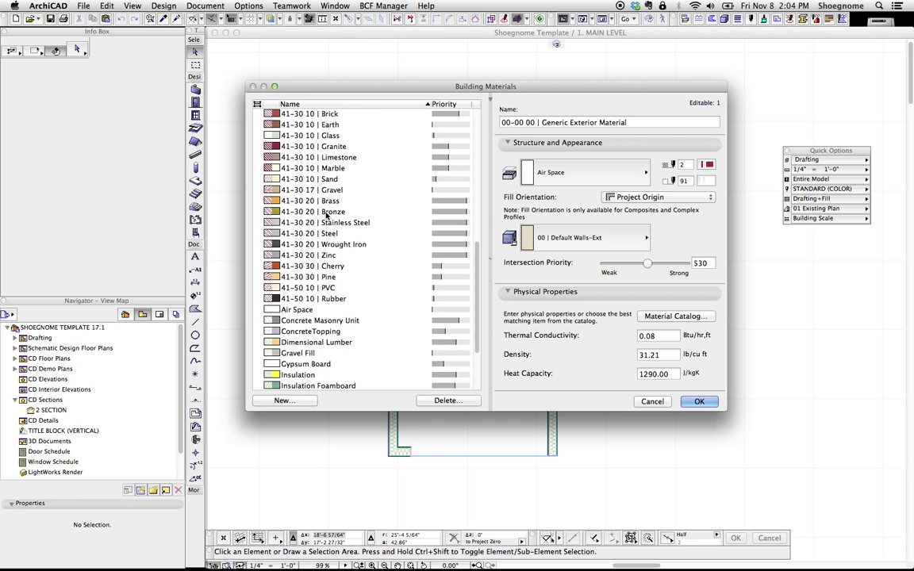
{"action": "left_click", "coordinate": [312, 167]}
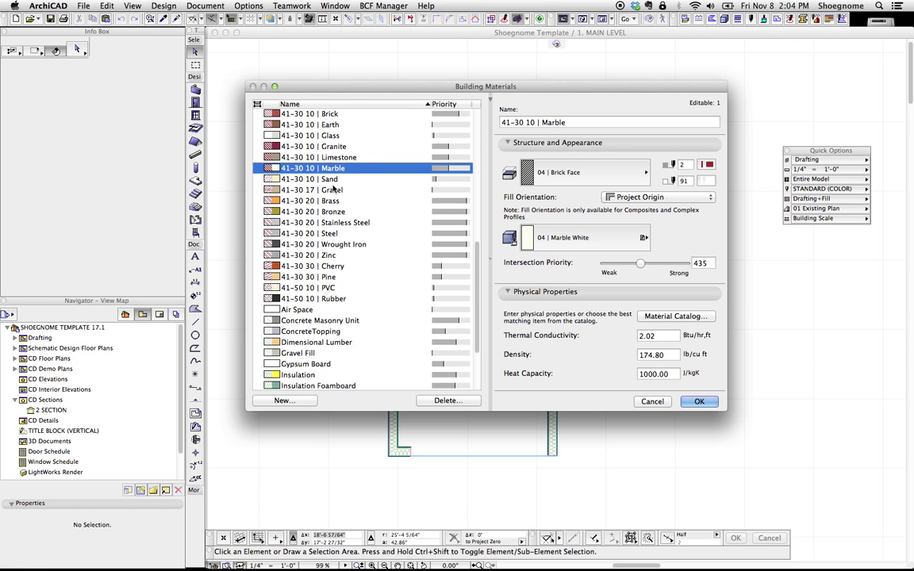
{"action": "scroll", "scroll_direction": "down", "scroll_amount": 3}
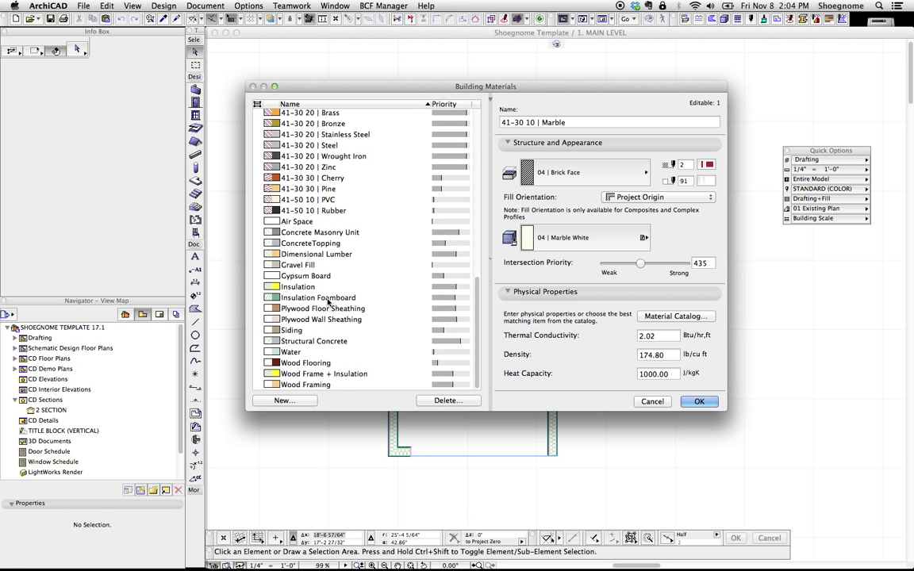
Compare Insulation, Steel, Insulation Foamboard, Wrought Iron, Siding and Gypsum Board, ending on Insulation.
{"action": "left_click", "coordinate": [298, 287]}
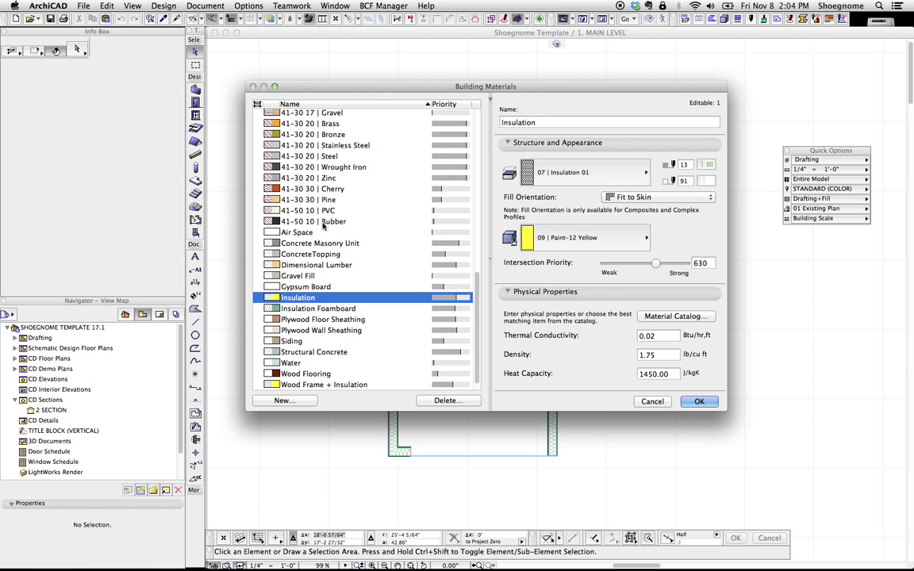
{"action": "left_click", "coordinate": [310, 155]}
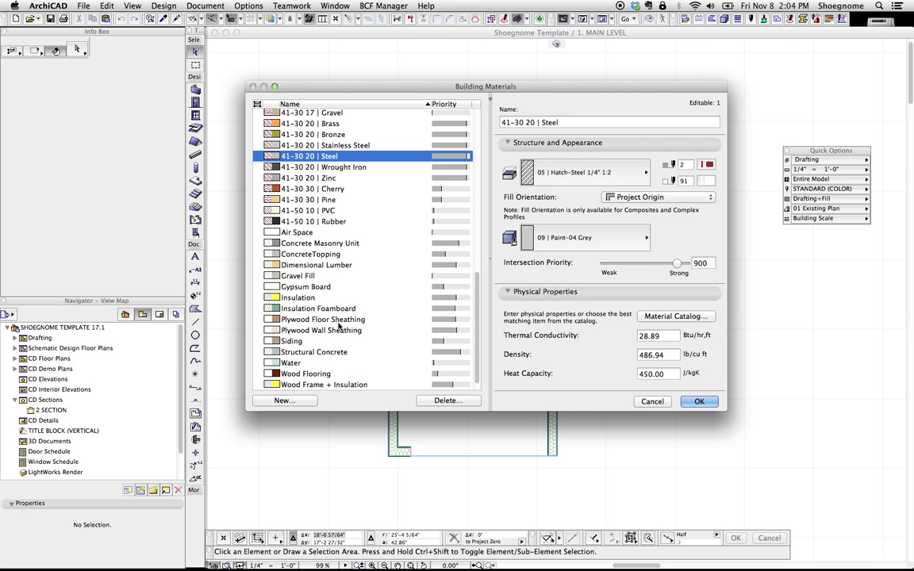
{"action": "left_click", "coordinate": [318, 307]}
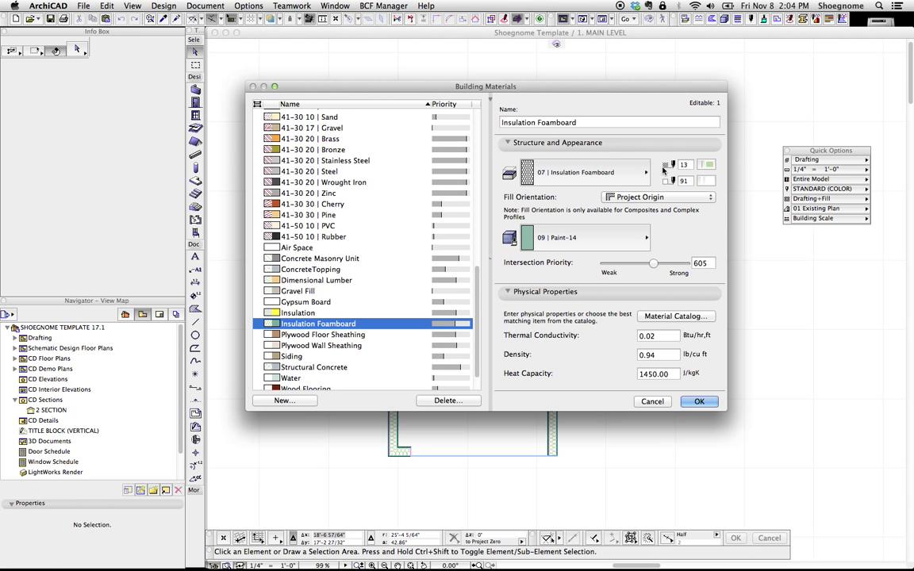
{"action": "left_click", "coordinate": [323, 182]}
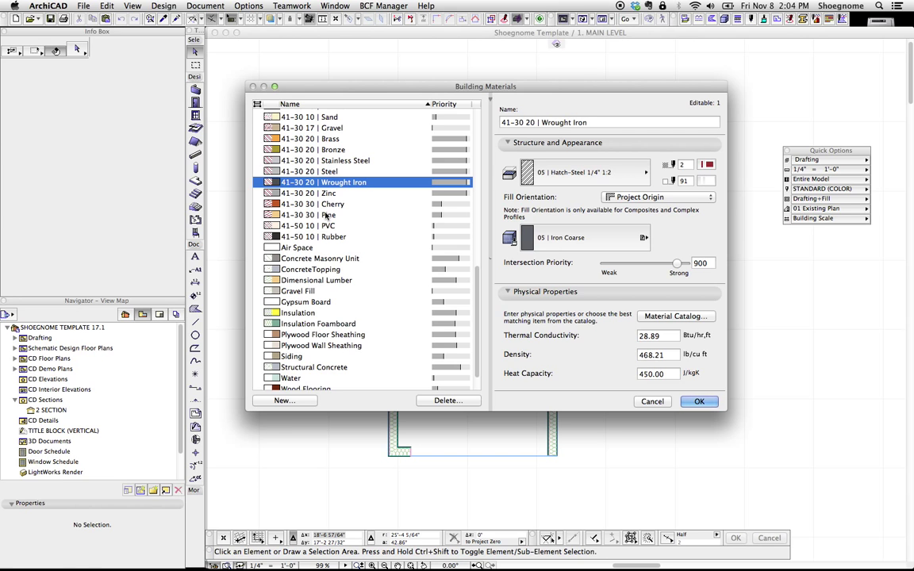
{"action": "scroll", "scroll_direction": "down", "scroll_amount": 3}
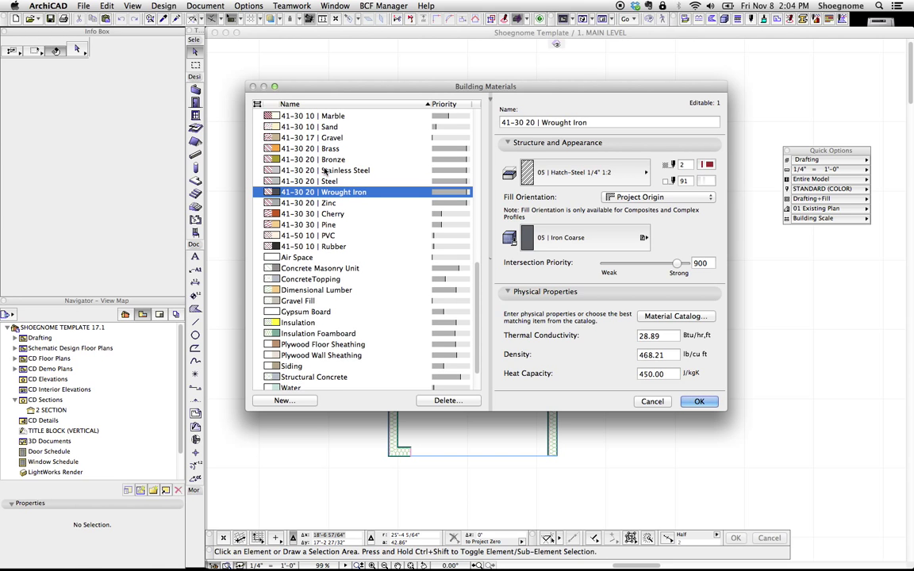
{"action": "left_click", "coordinate": [310, 148]}
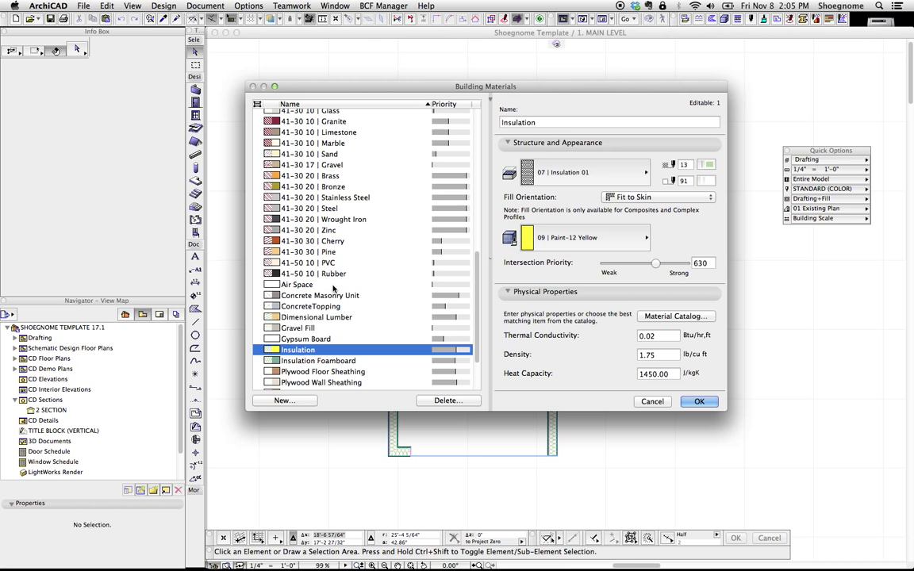
{"action": "left_click", "coordinate": [324, 218]}
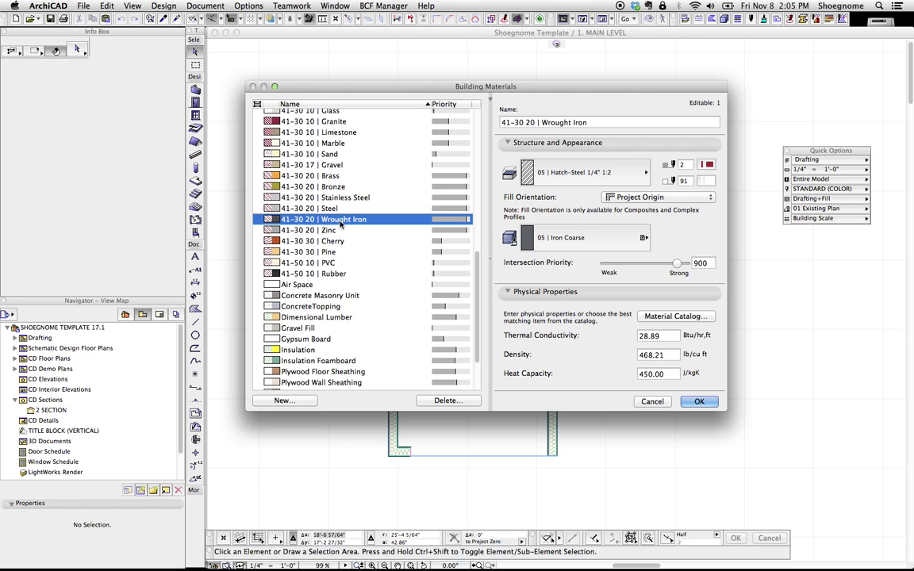
{"action": "left_click", "coordinate": [299, 350]}
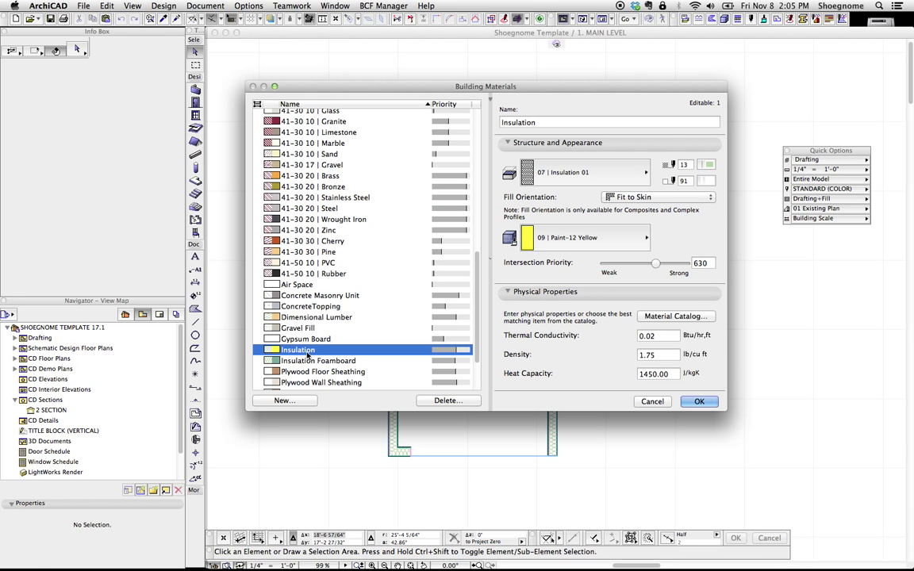
{"action": "scroll", "scroll_direction": "down", "scroll_amount": 3}
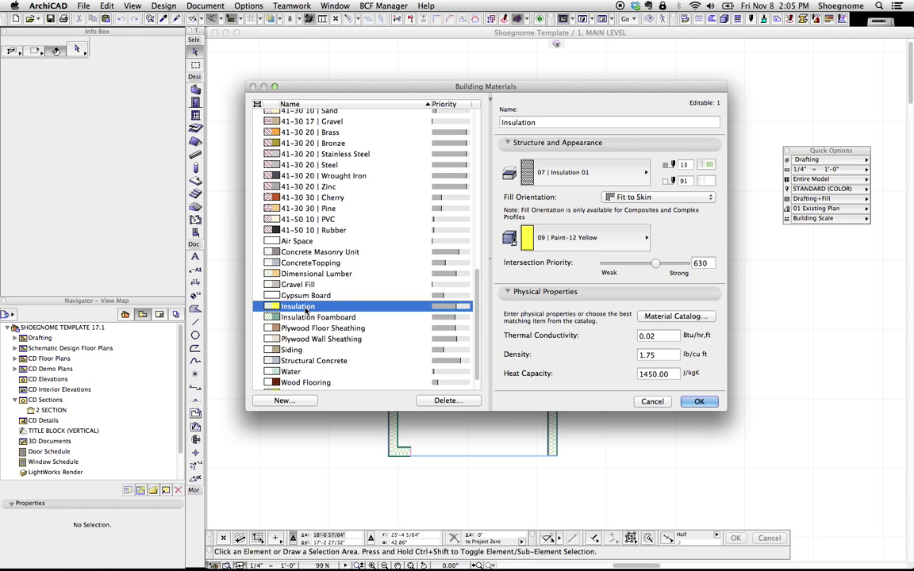
{"action": "mouse_move", "coordinate": [308, 308]}
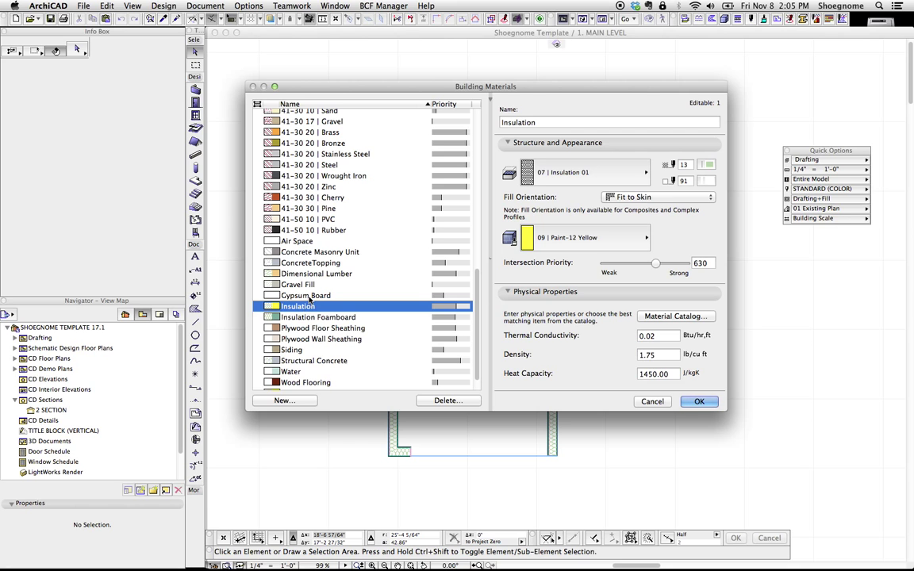
{"action": "left_click", "coordinate": [292, 350]}
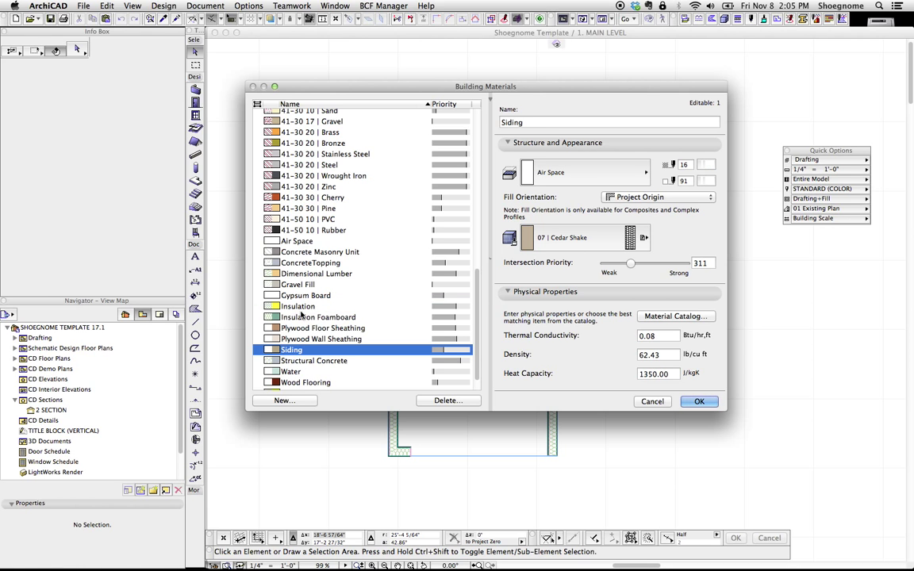
{"action": "left_click", "coordinate": [306, 295]}
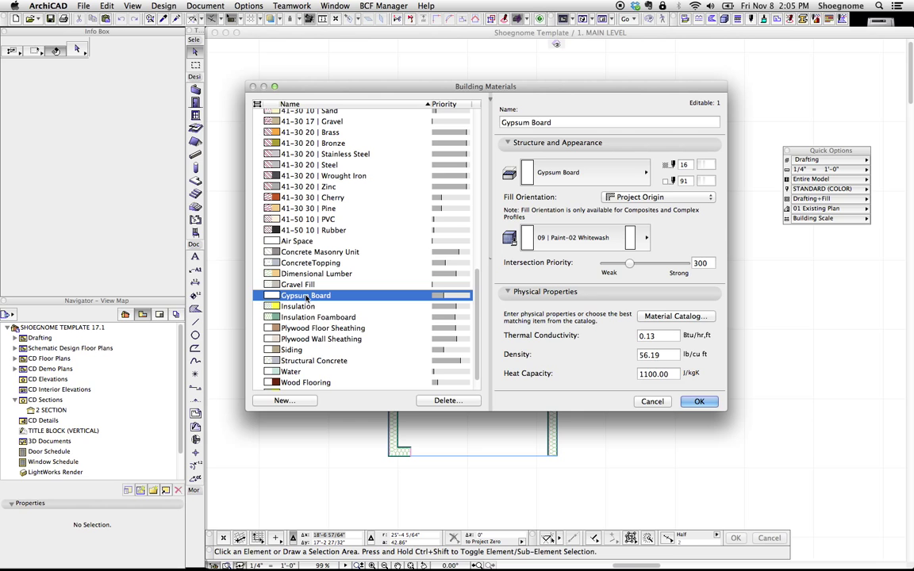
{"action": "left_click", "coordinate": [297, 306]}
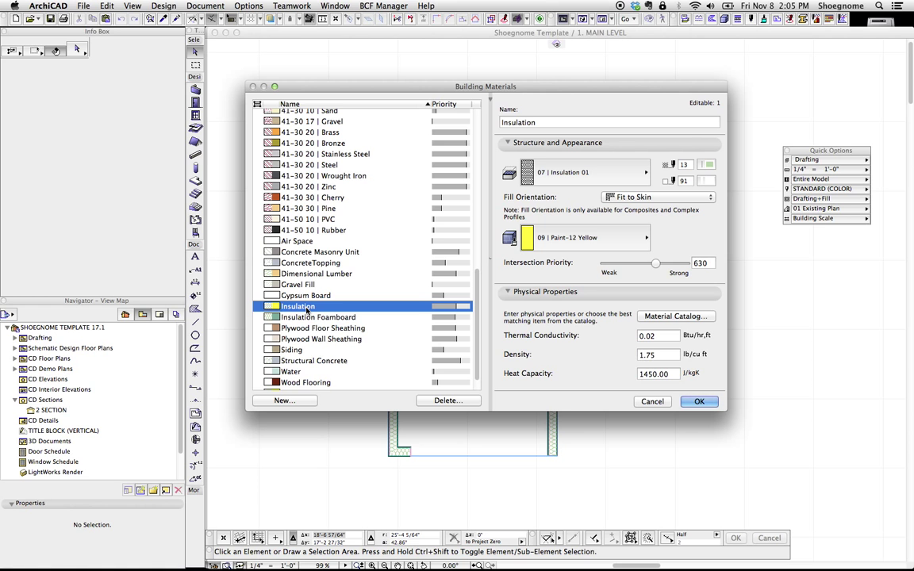
{"action": "mouse_move", "coordinate": [304, 304]}
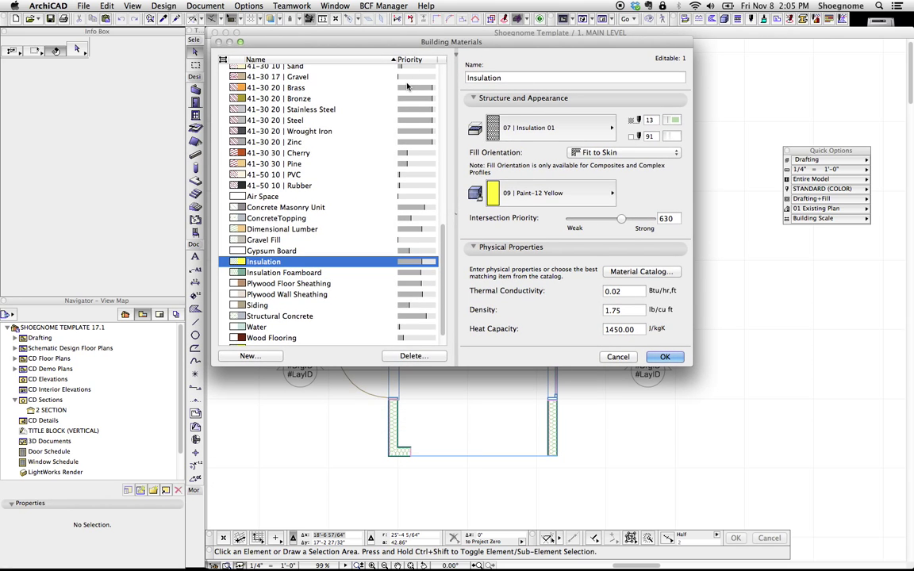
{"action": "mouse_move", "coordinate": [357, 250]}
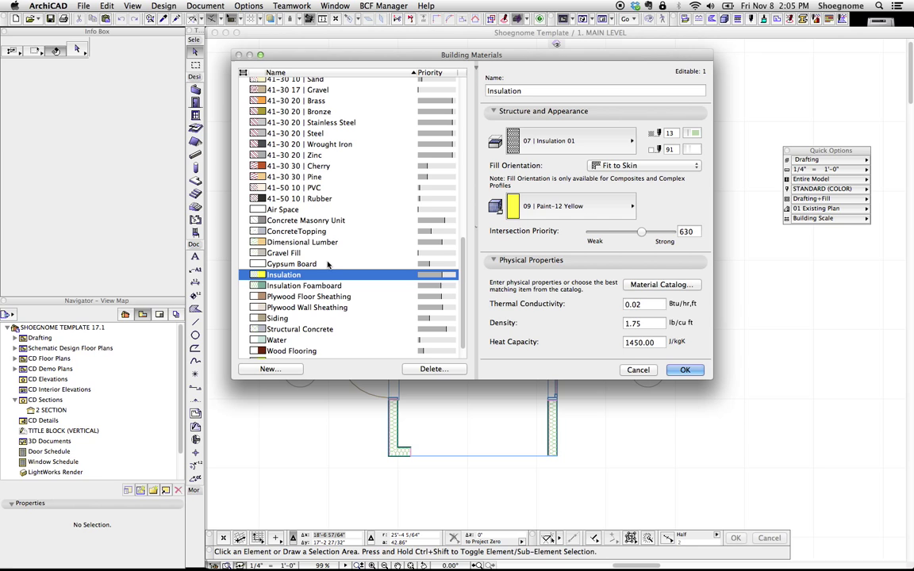
{"action": "mouse_move", "coordinate": [503, 105]}
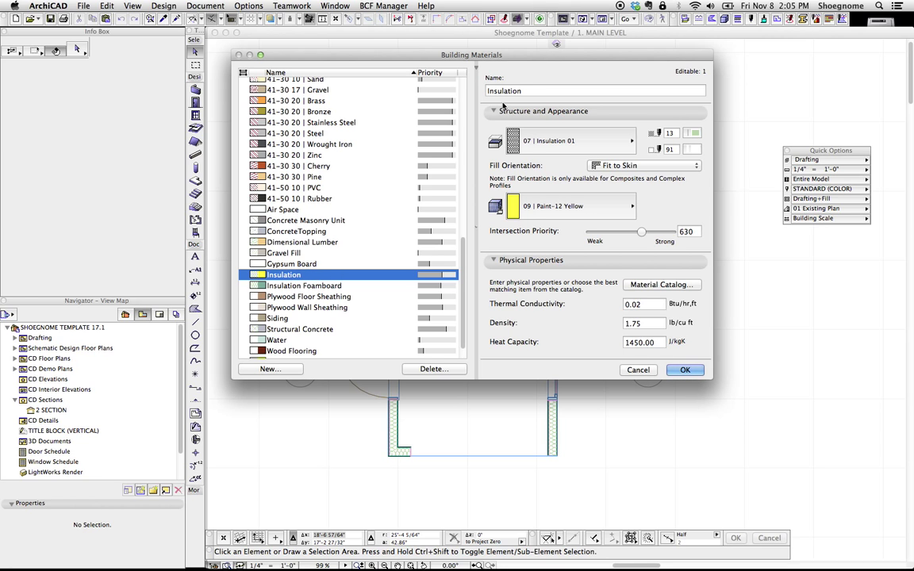
Rename the Insulation material to 'Spray Foam Insulation'.
{"action": "left_click", "coordinate": [595, 90]}
{"action": "type", "text": "Spray Foam "}
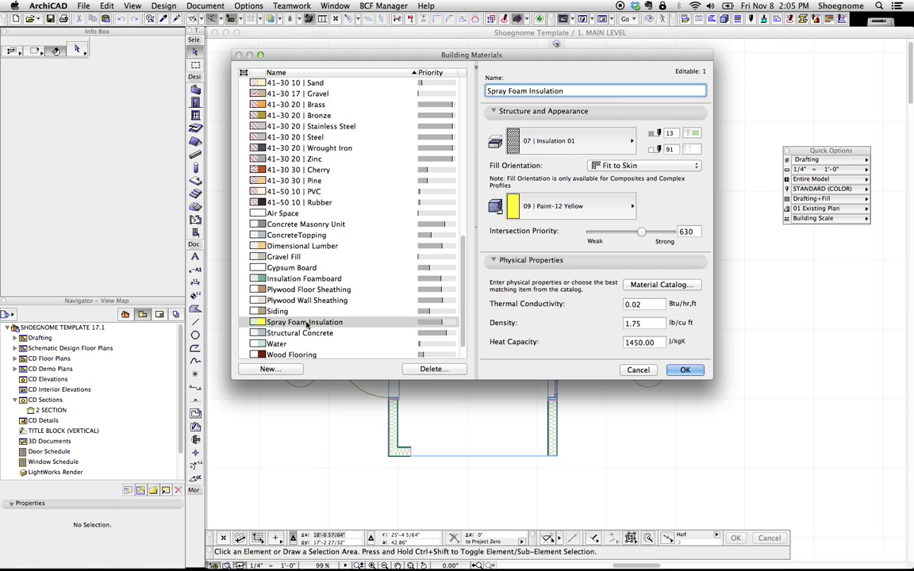
{"action": "double_click", "coordinate": [540, 91]}
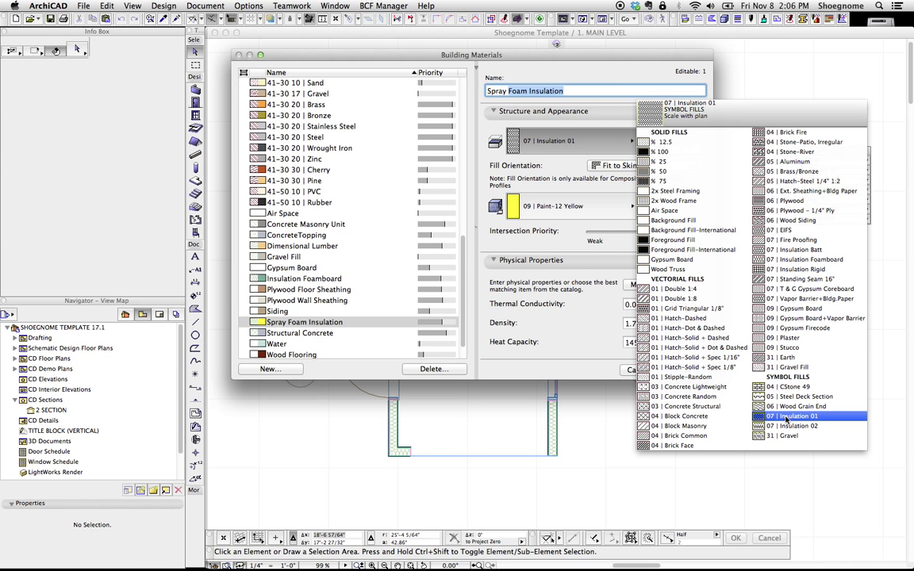
Set Spray Foam Insulation's cut fill to 09 | Stucco with Element Origin orientation.
{"action": "left_click", "coordinate": [801, 406]}
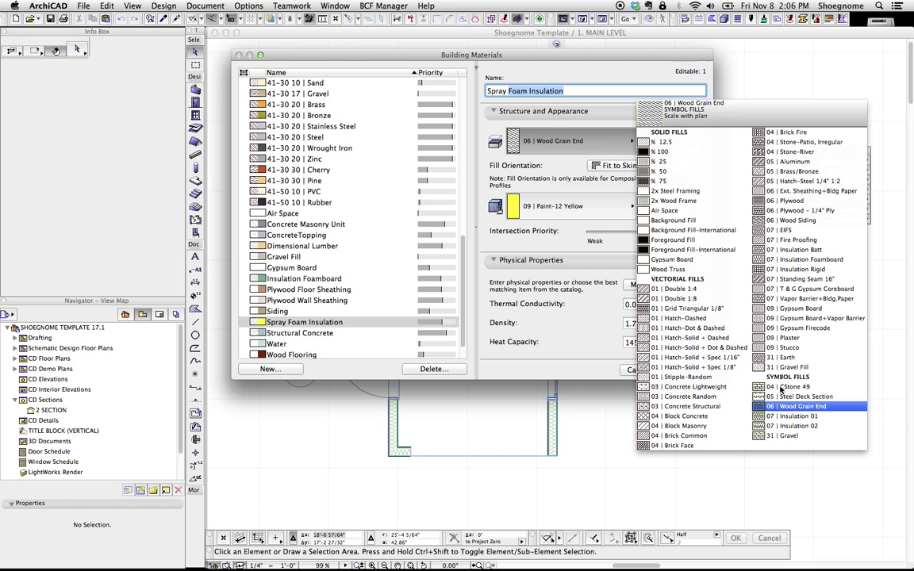
{"action": "left_click", "coordinate": [797, 416]}
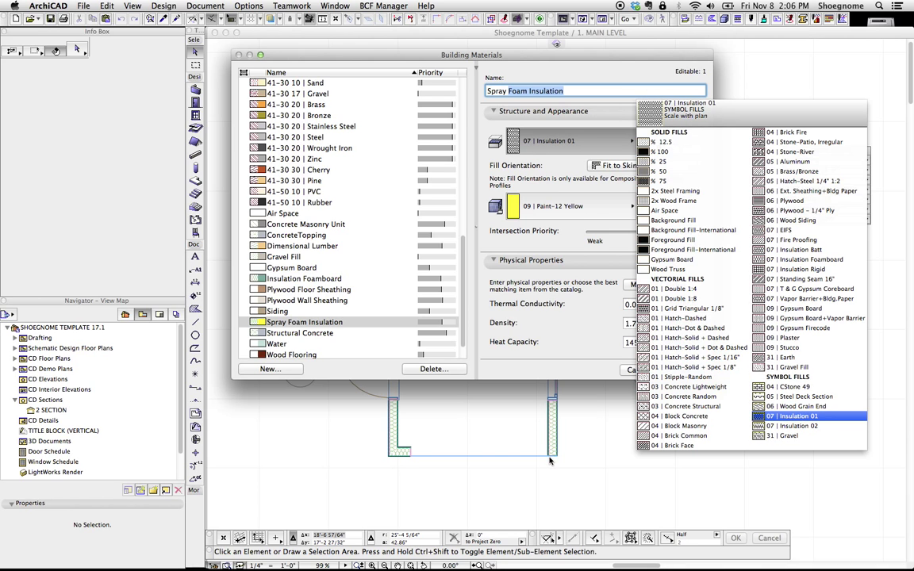
{"action": "left_click", "coordinate": [790, 347]}
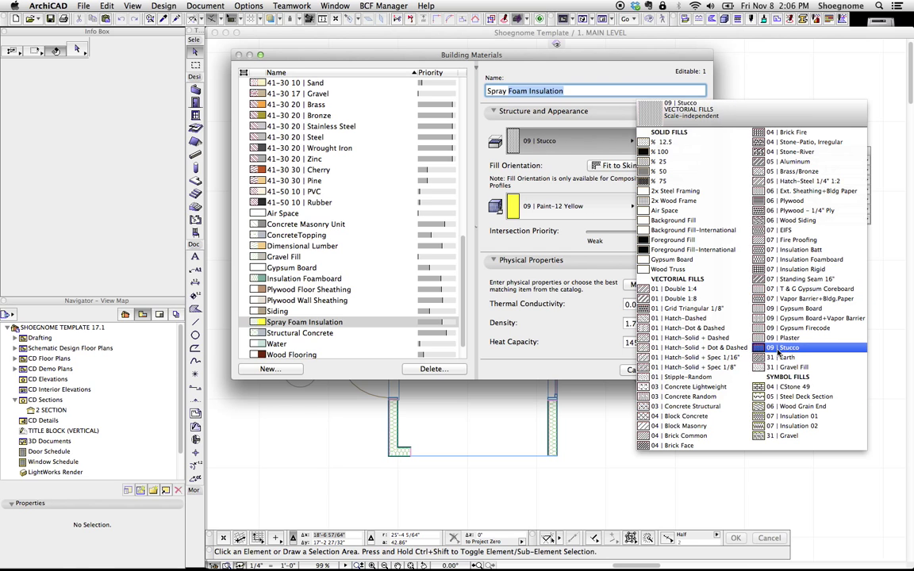
{"action": "left_click", "coordinate": [789, 347]}
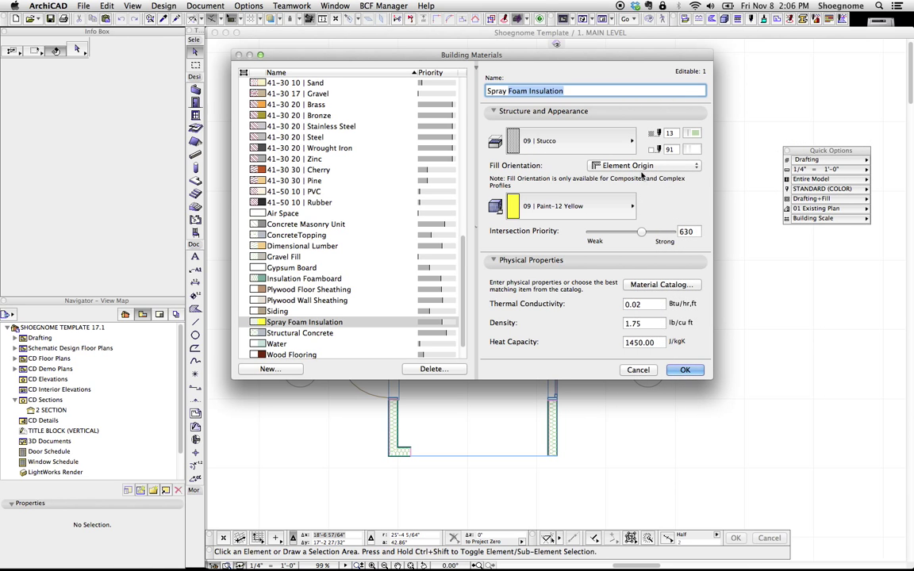
{"action": "left_click", "coordinate": [578, 206]}
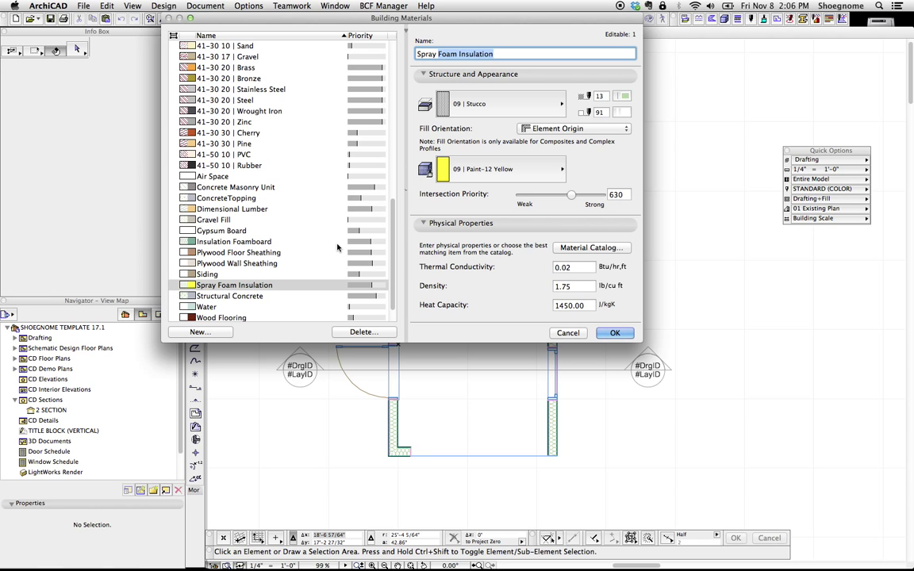
{"action": "mouse_move", "coordinate": [344, 281]}
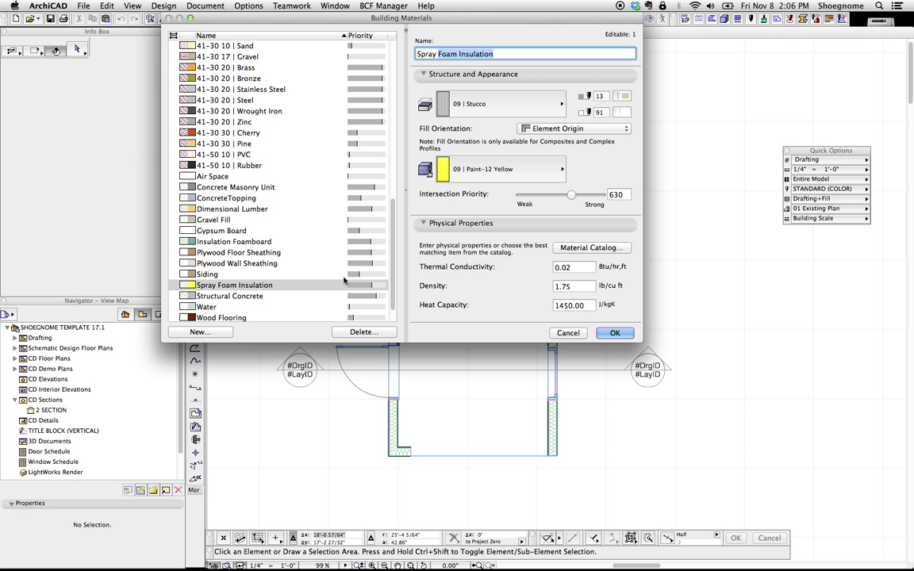
{"action": "mouse_move", "coordinate": [466, 30]}
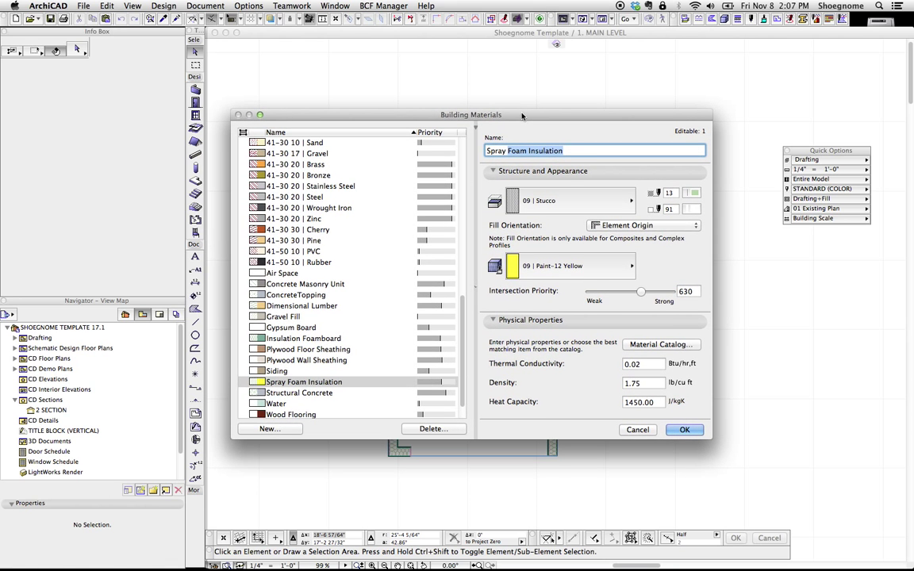
Rename the material back to Insulation with the 07 | Insulation 02 fill fitted to skin.
{"action": "left_click", "coordinate": [683, 429]}
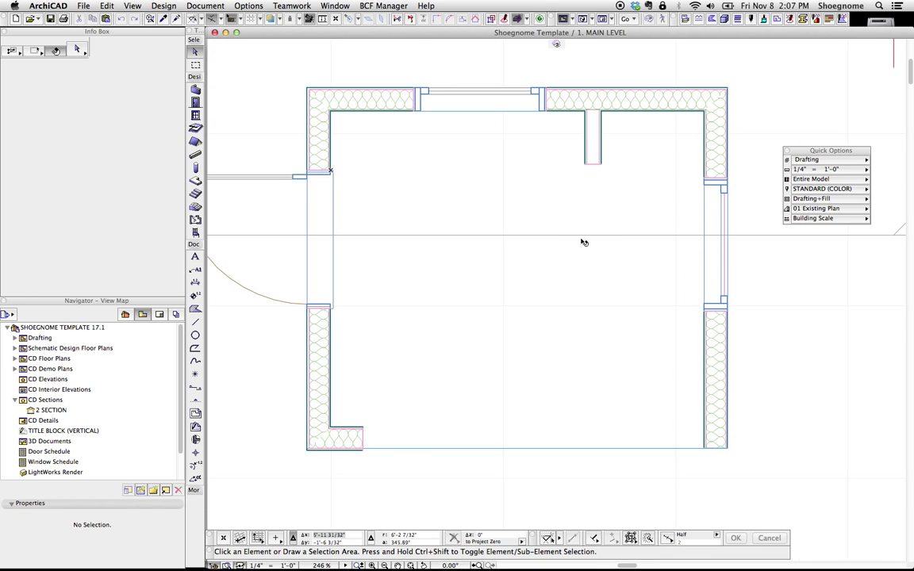
{"action": "mouse_move", "coordinate": [596, 192]}
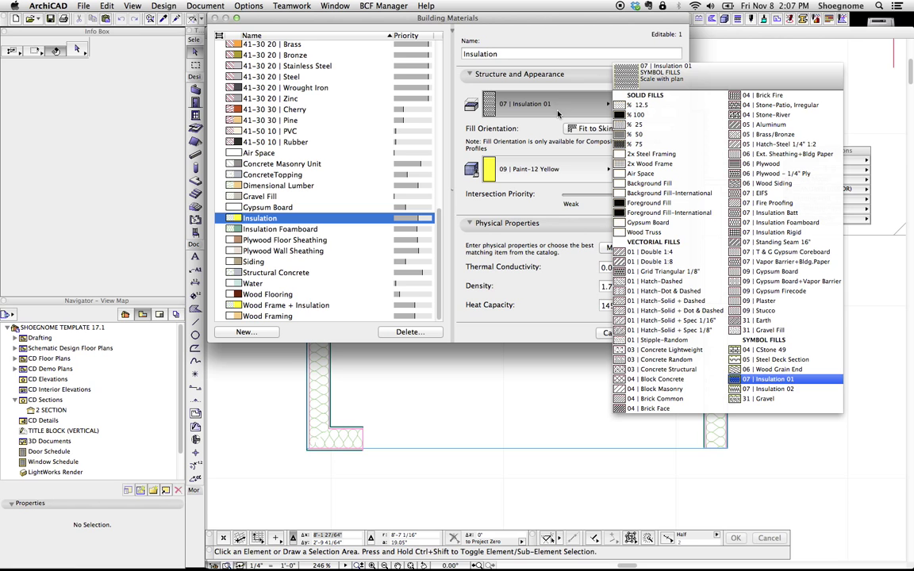
{"action": "left_click", "coordinate": [773, 389]}
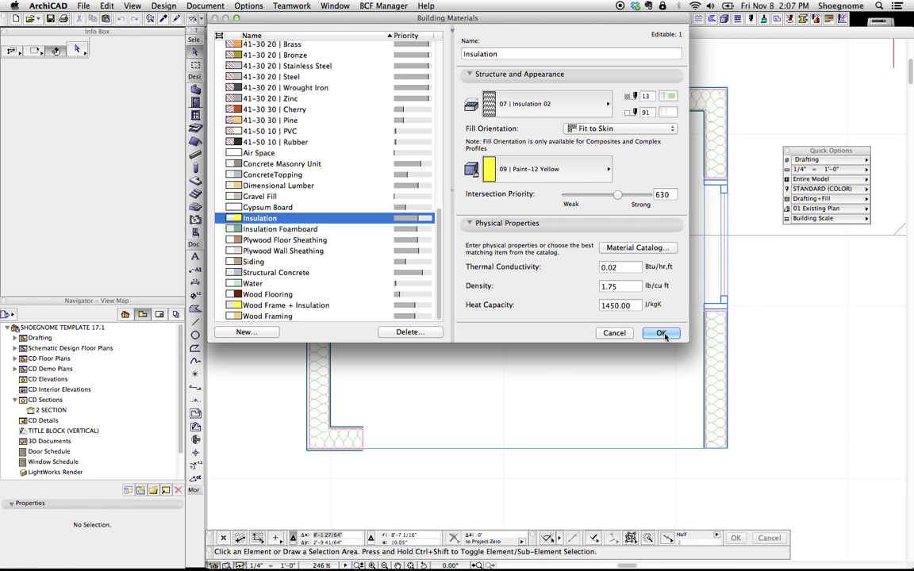
{"action": "left_click", "coordinate": [662, 333]}
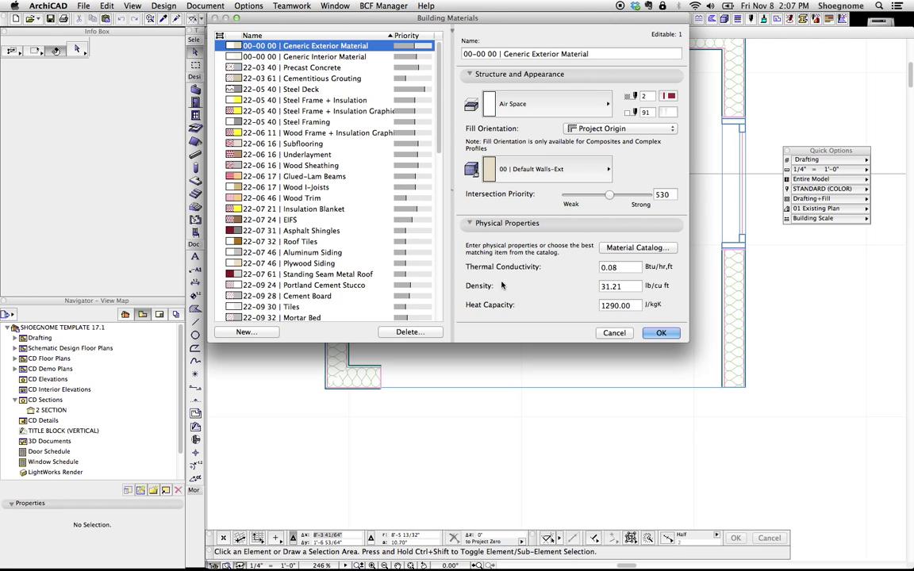
{"action": "scroll", "scroll_direction": "down", "scroll_amount": 3}
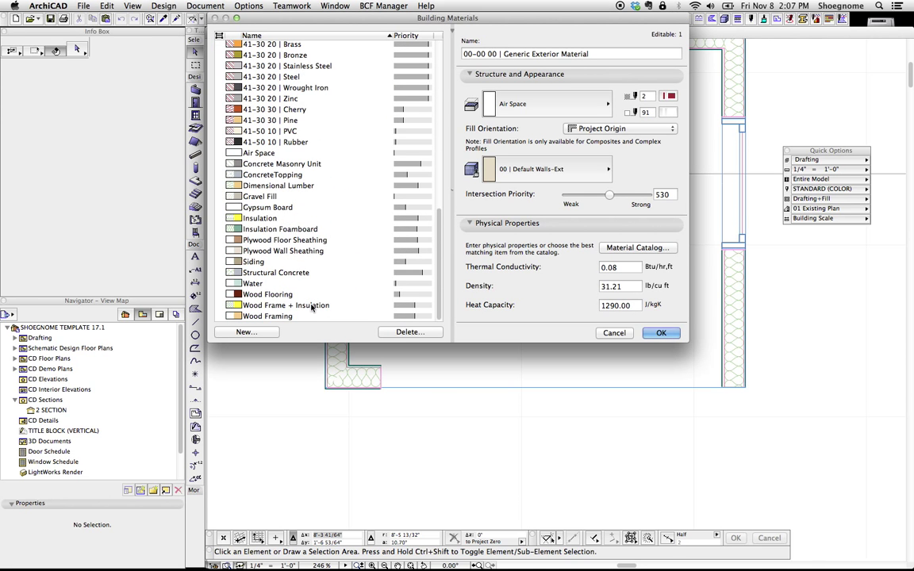
{"action": "left_click", "coordinate": [286, 305]}
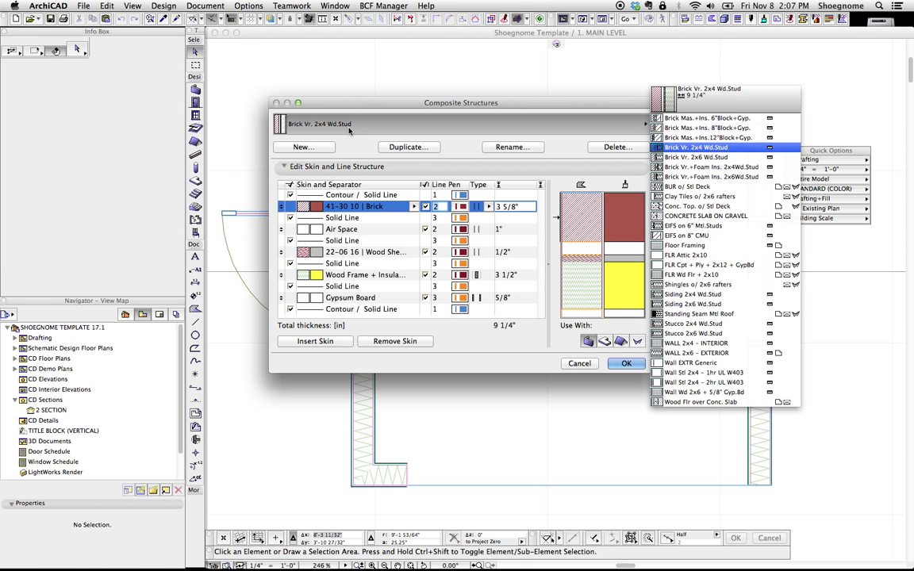
{"action": "left_click", "coordinate": [698, 352]}
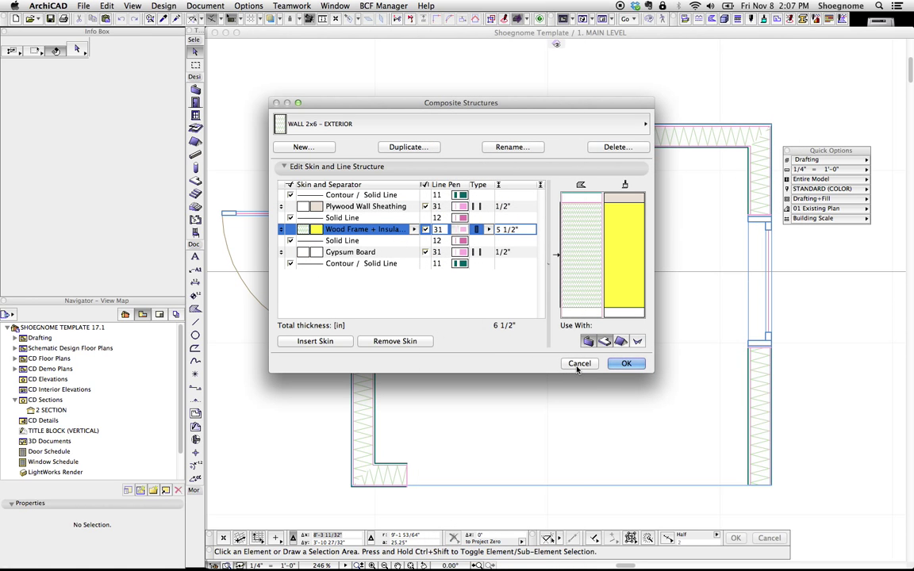
{"action": "mouse_move", "coordinate": [578, 369]}
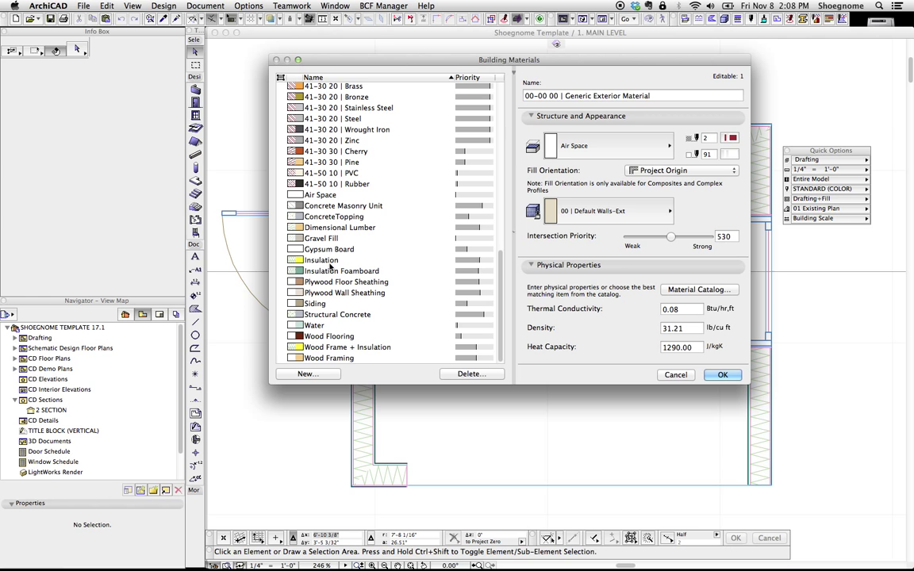
Set Insulation's cut fill to 07 | Insulation 01, then view Insulation Foamboard and Dimensional Lumber.
{"action": "left_click", "coordinate": [347, 346]}
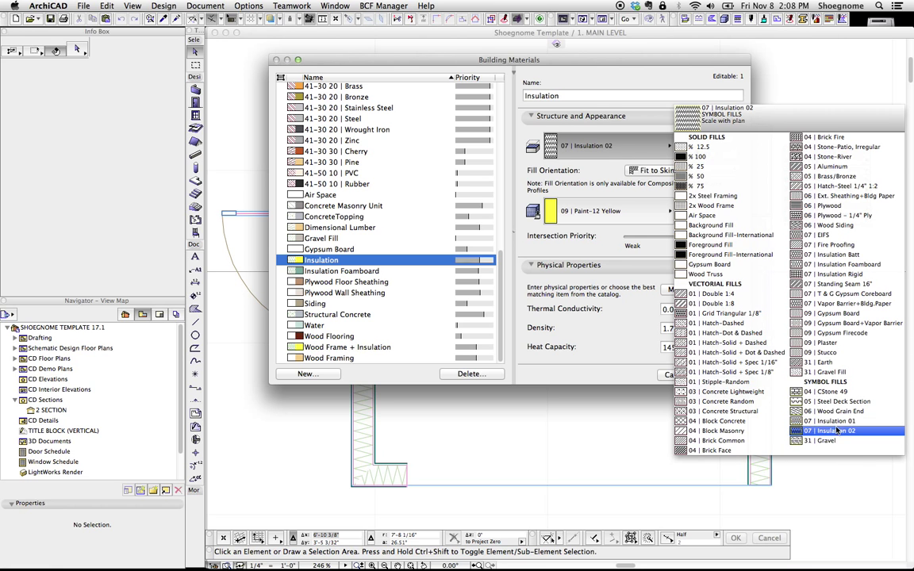
{"action": "left_click", "coordinate": [833, 420]}
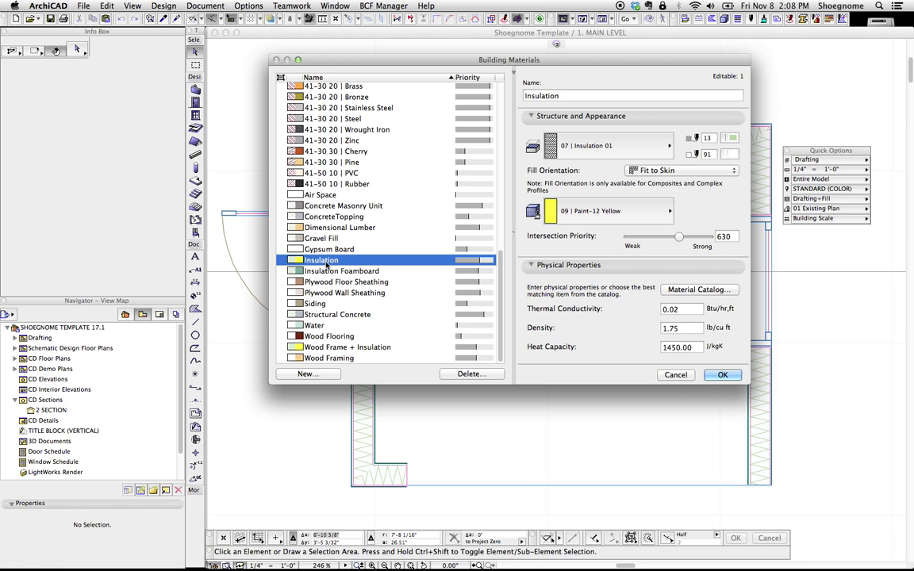
{"action": "left_click", "coordinate": [342, 270]}
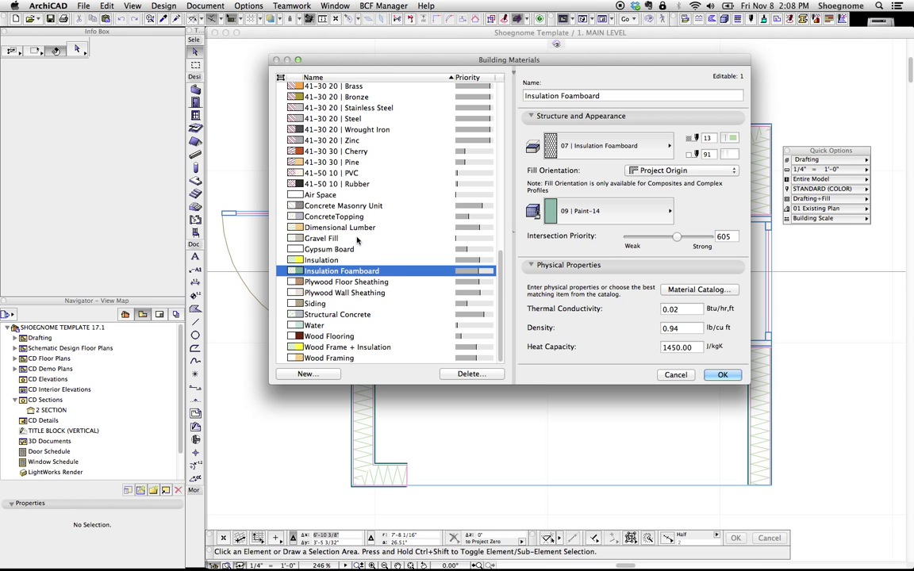
{"action": "left_click", "coordinate": [339, 227]}
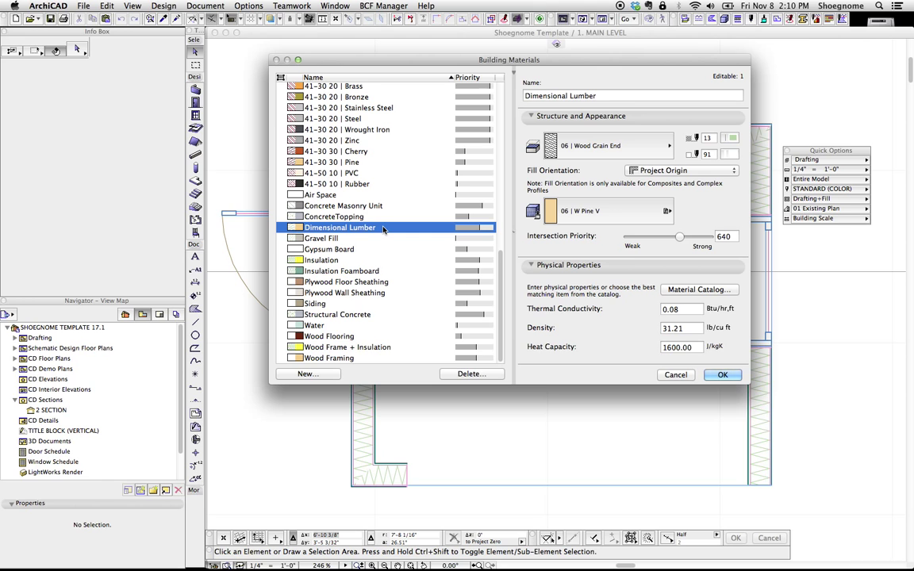
{"action": "mouse_move", "coordinate": [390, 191]}
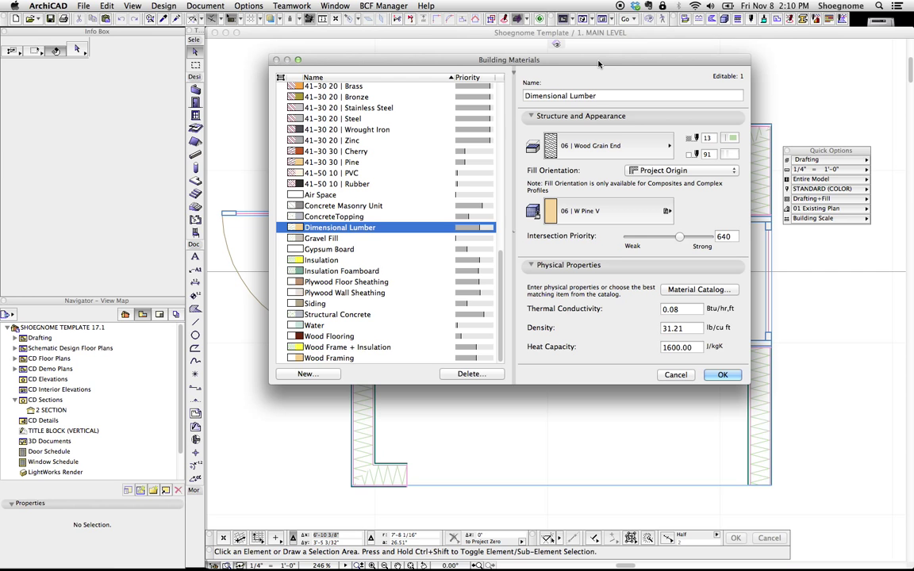
{"action": "mouse_move", "coordinate": [629, 165]}
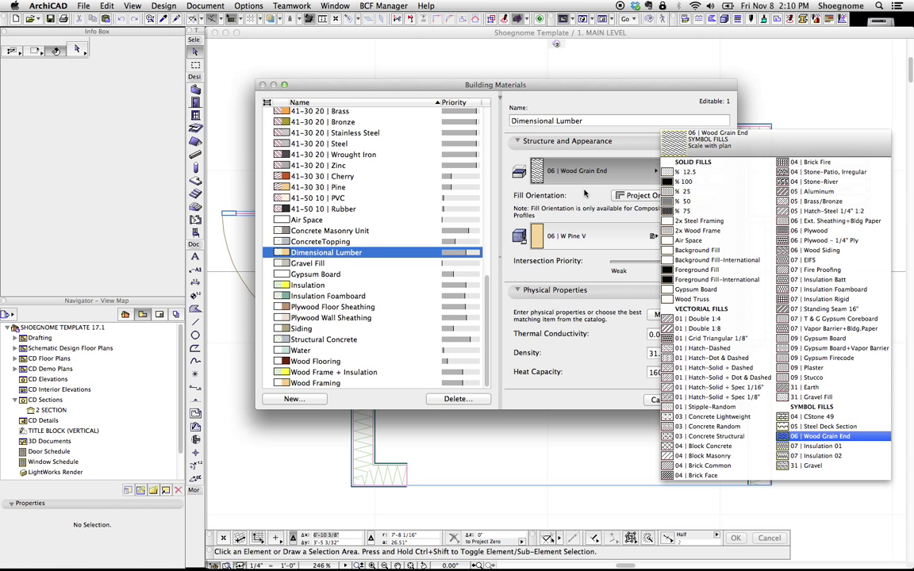
{"action": "left_click", "coordinate": [825, 437]}
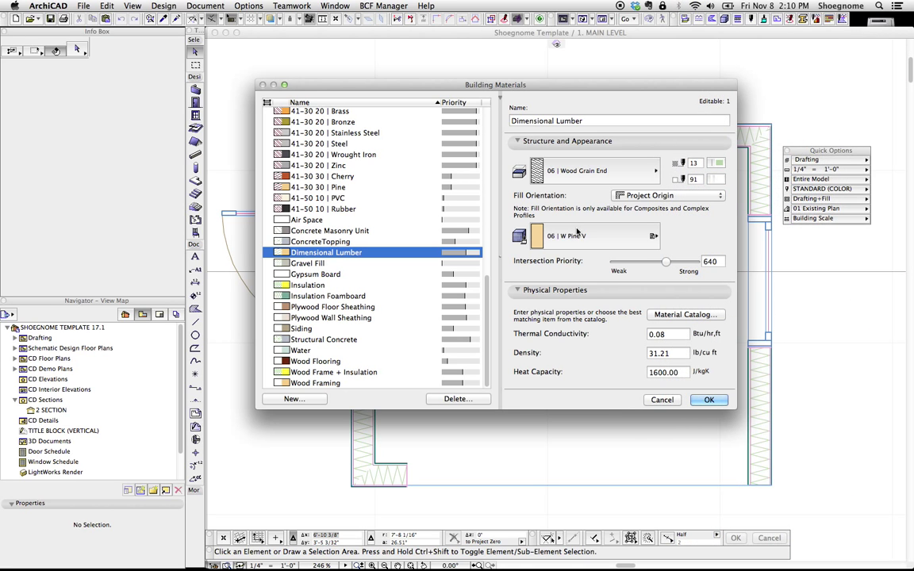
{"action": "mouse_move", "coordinate": [489, 271]}
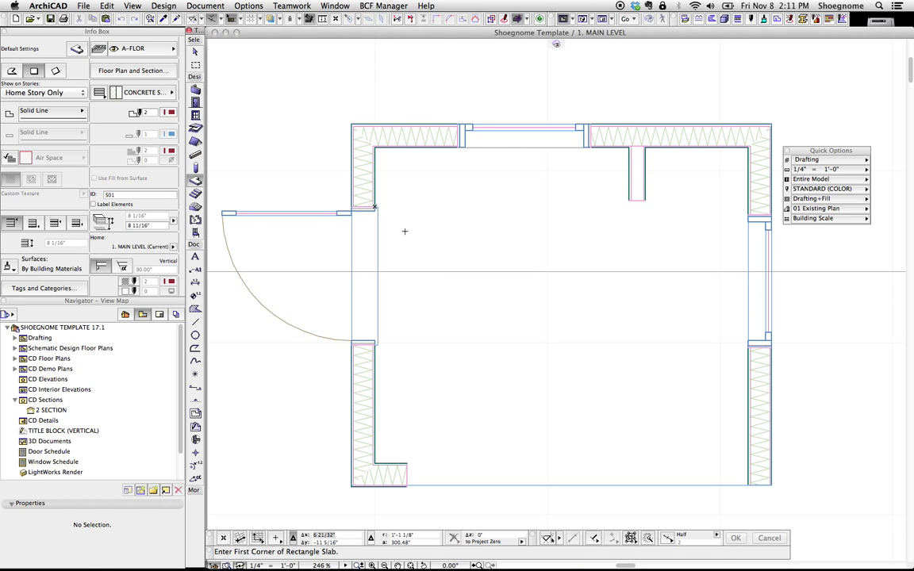
Choose the Slab tool and override the slab's top surface with Paint-19.
{"action": "left_click", "coordinate": [142, 92]}
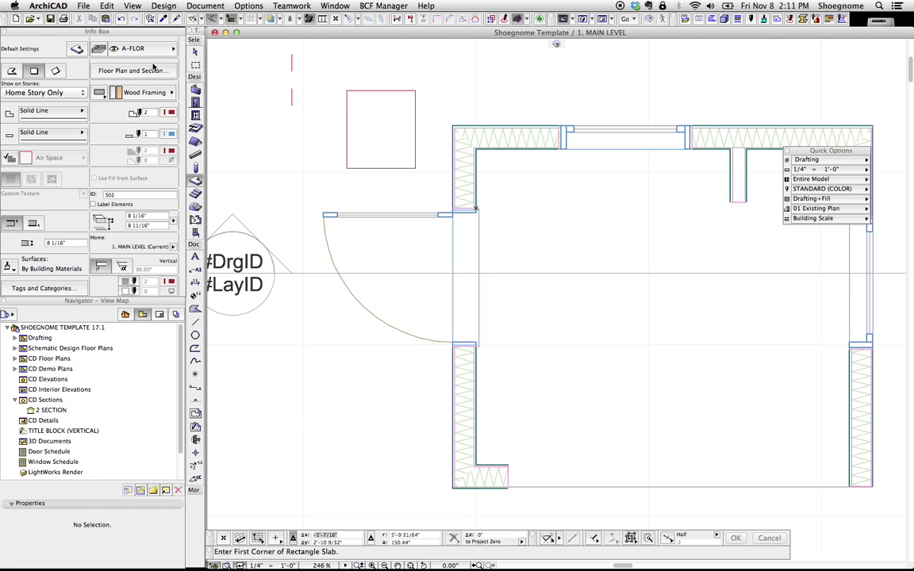
{"action": "left_click", "coordinate": [146, 92]}
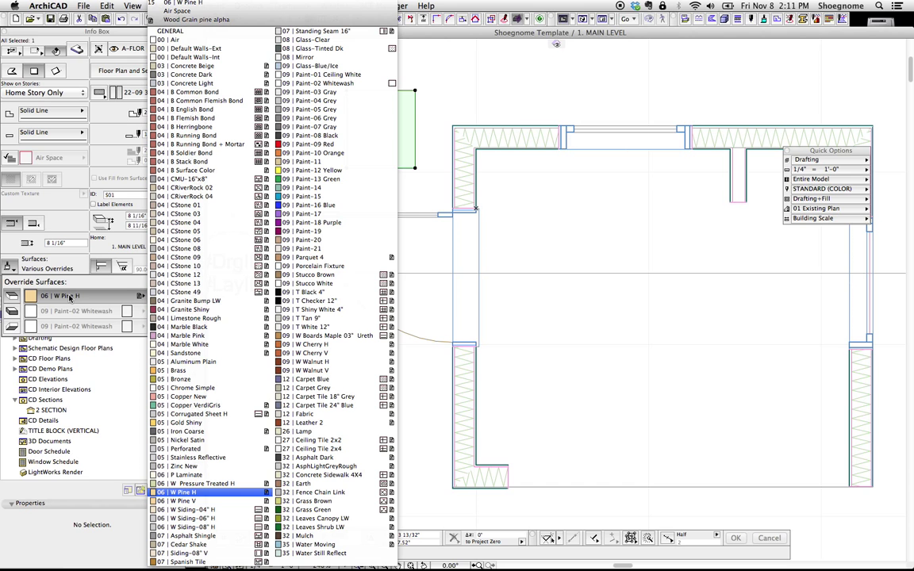
{"action": "left_click", "coordinate": [309, 231]}
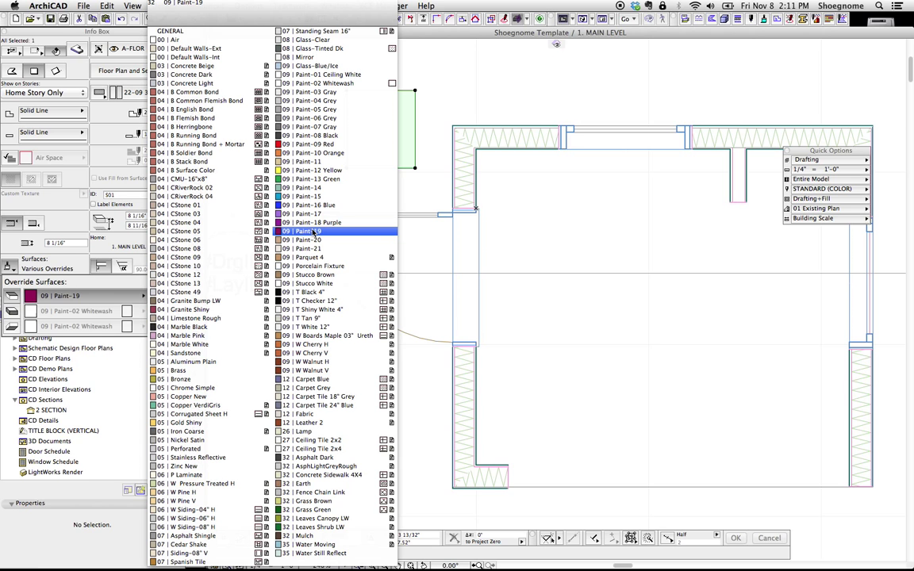
{"action": "left_click", "coordinate": [309, 214]}
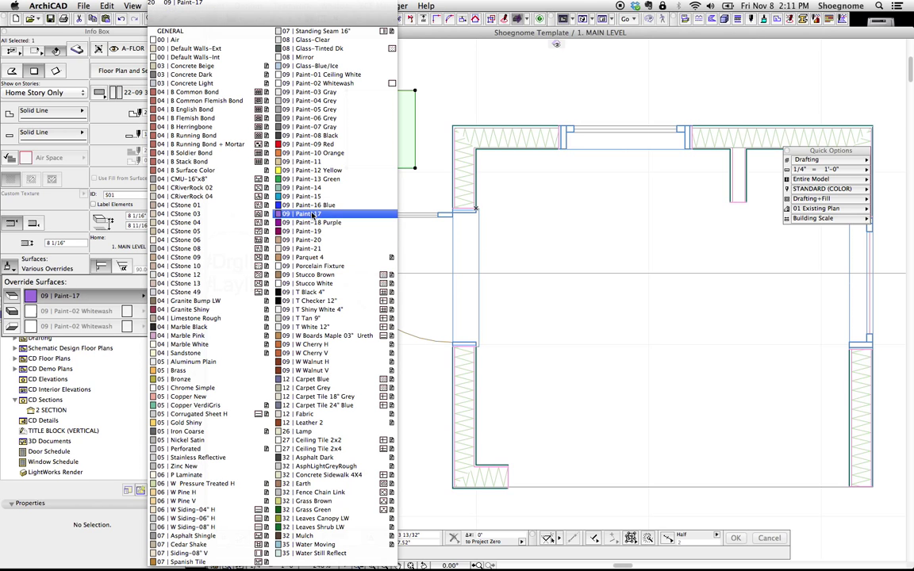
{"action": "left_click", "coordinate": [334, 448]}
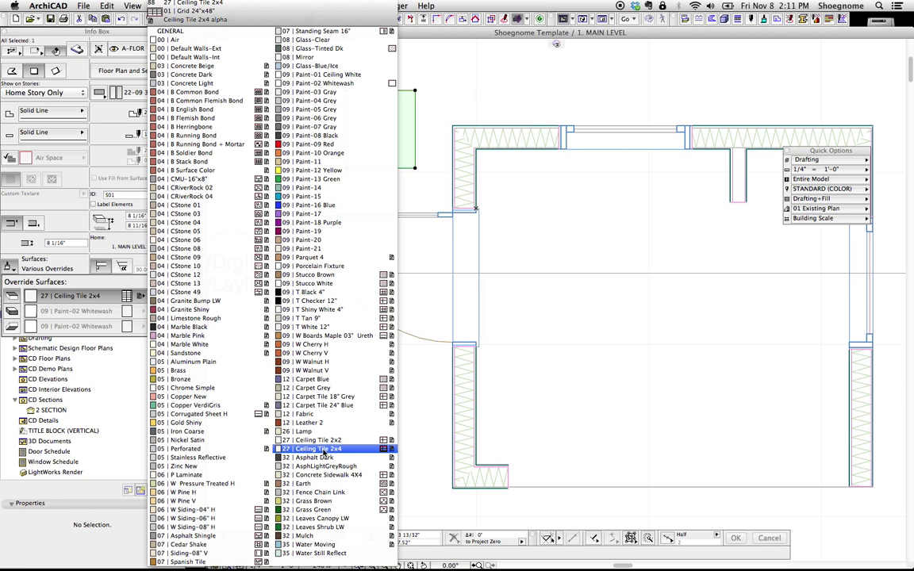
{"action": "left_click", "coordinate": [309, 230]}
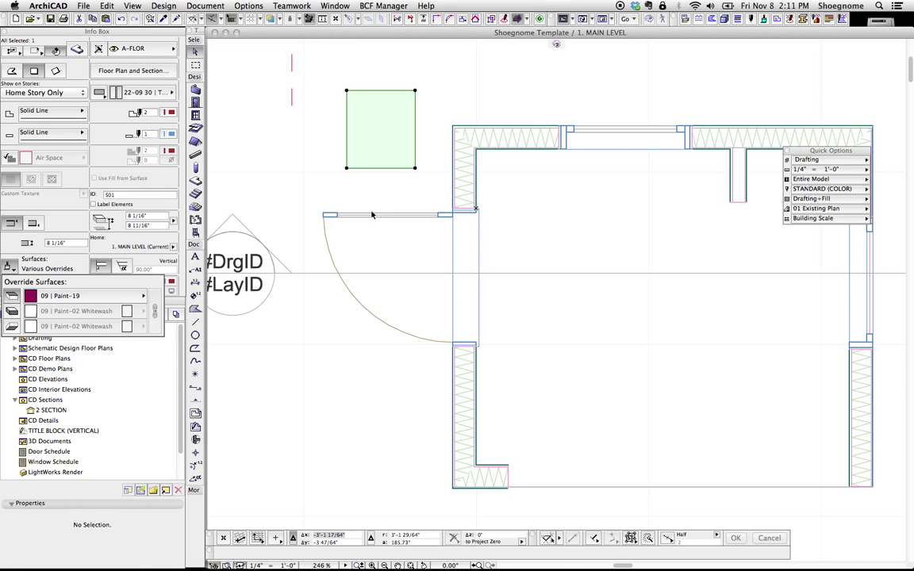
{"action": "mouse_move", "coordinate": [381, 190]}
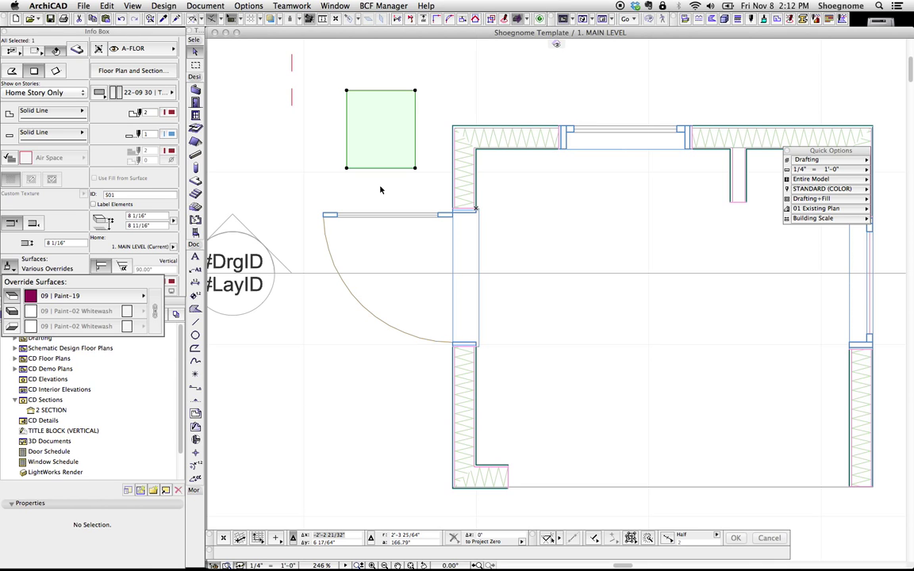
{"action": "mouse_move", "coordinate": [384, 189]}
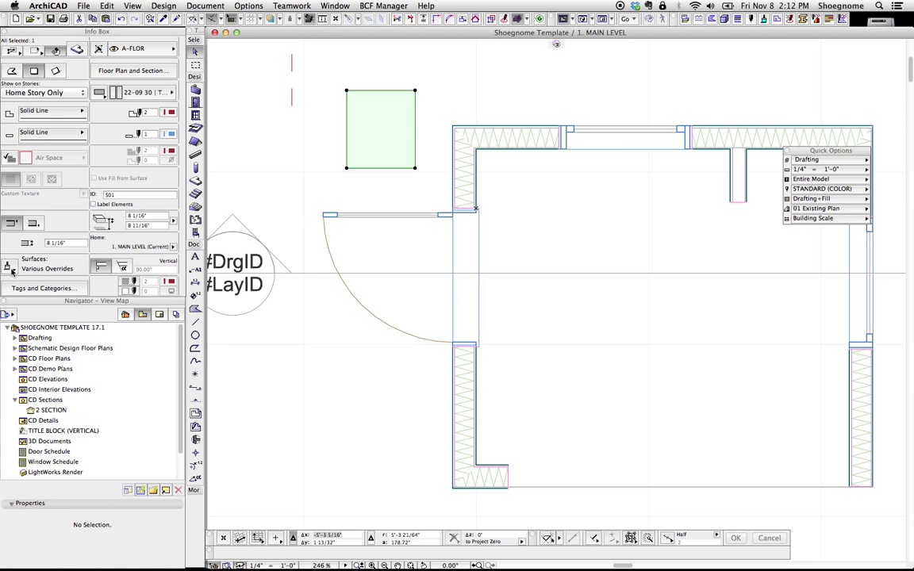
{"action": "mouse_move", "coordinate": [410, 156]}
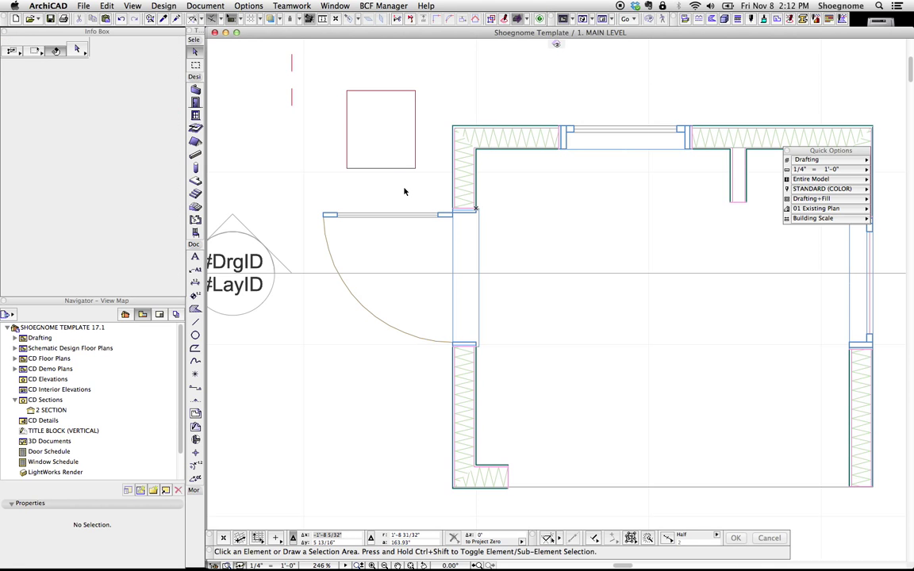
{"action": "mouse_move", "coordinate": [402, 186]}
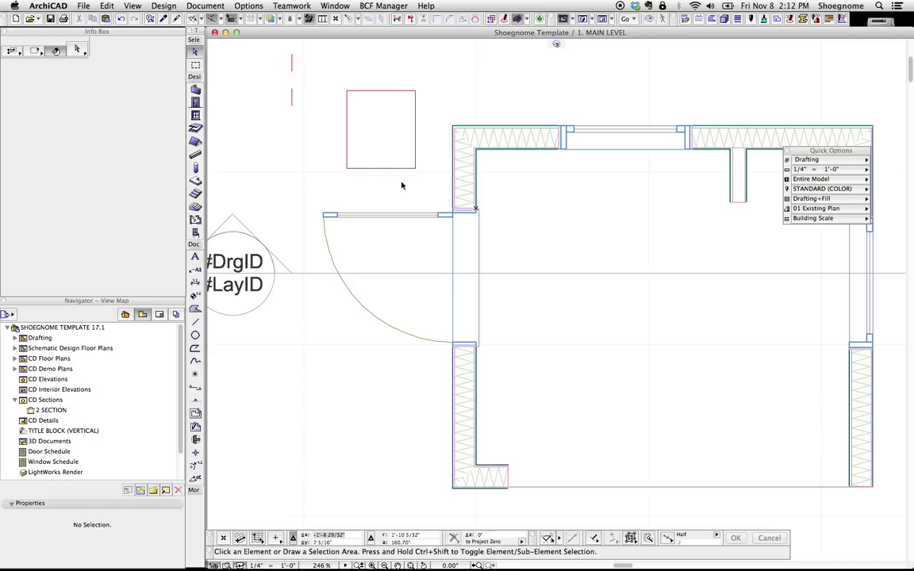